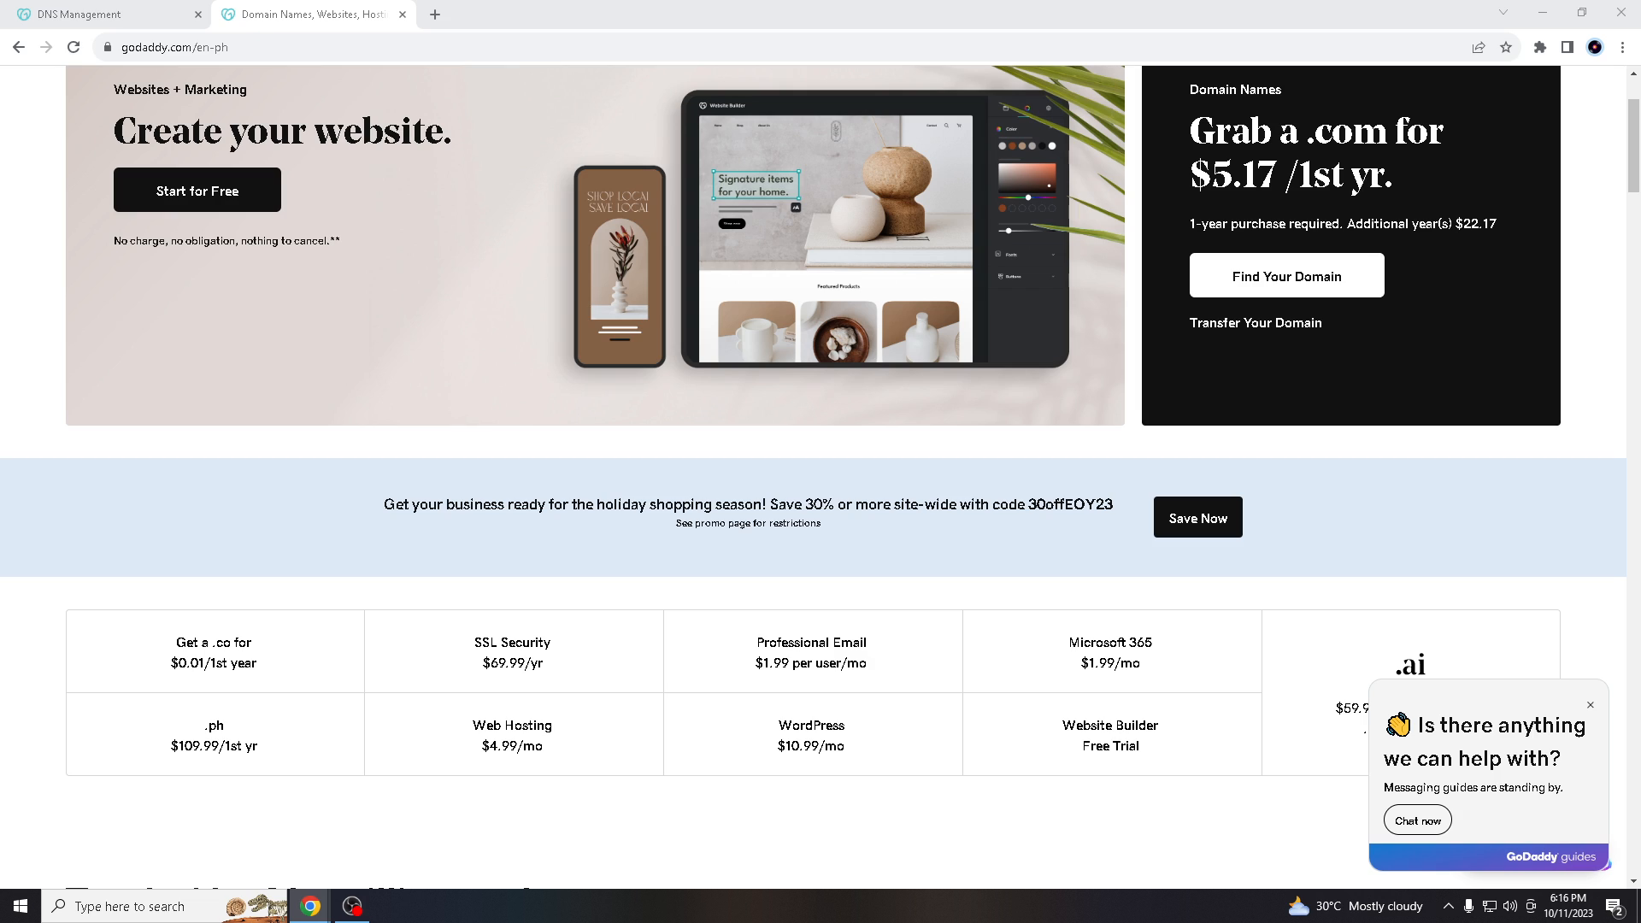
mouse_move(1543, 450)
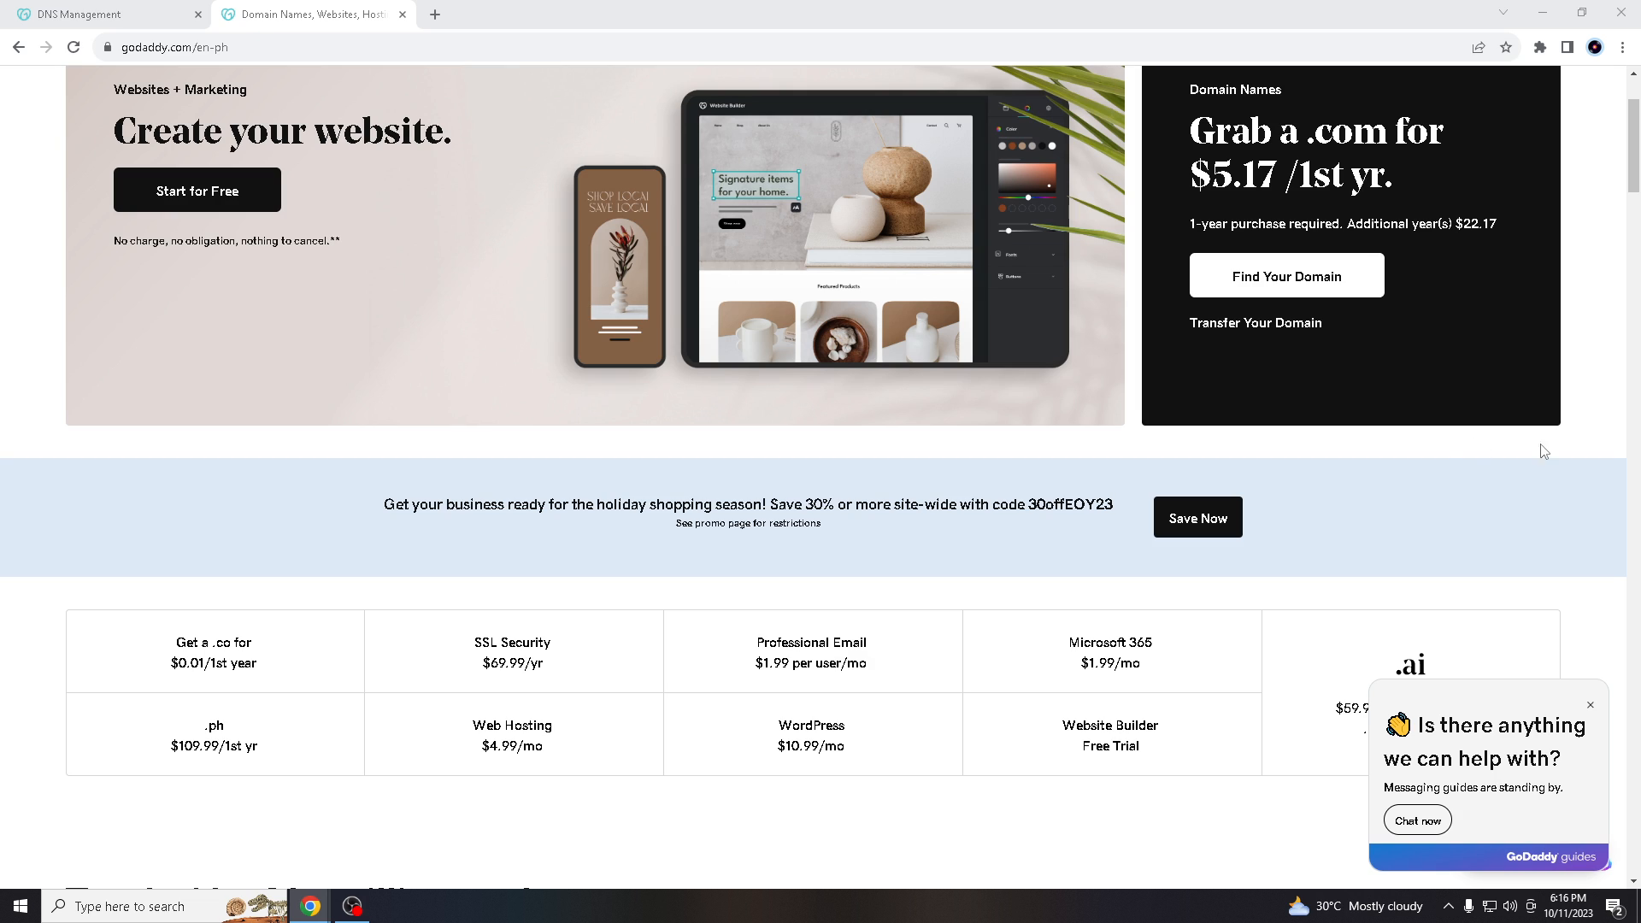
mouse_move(513, 305)
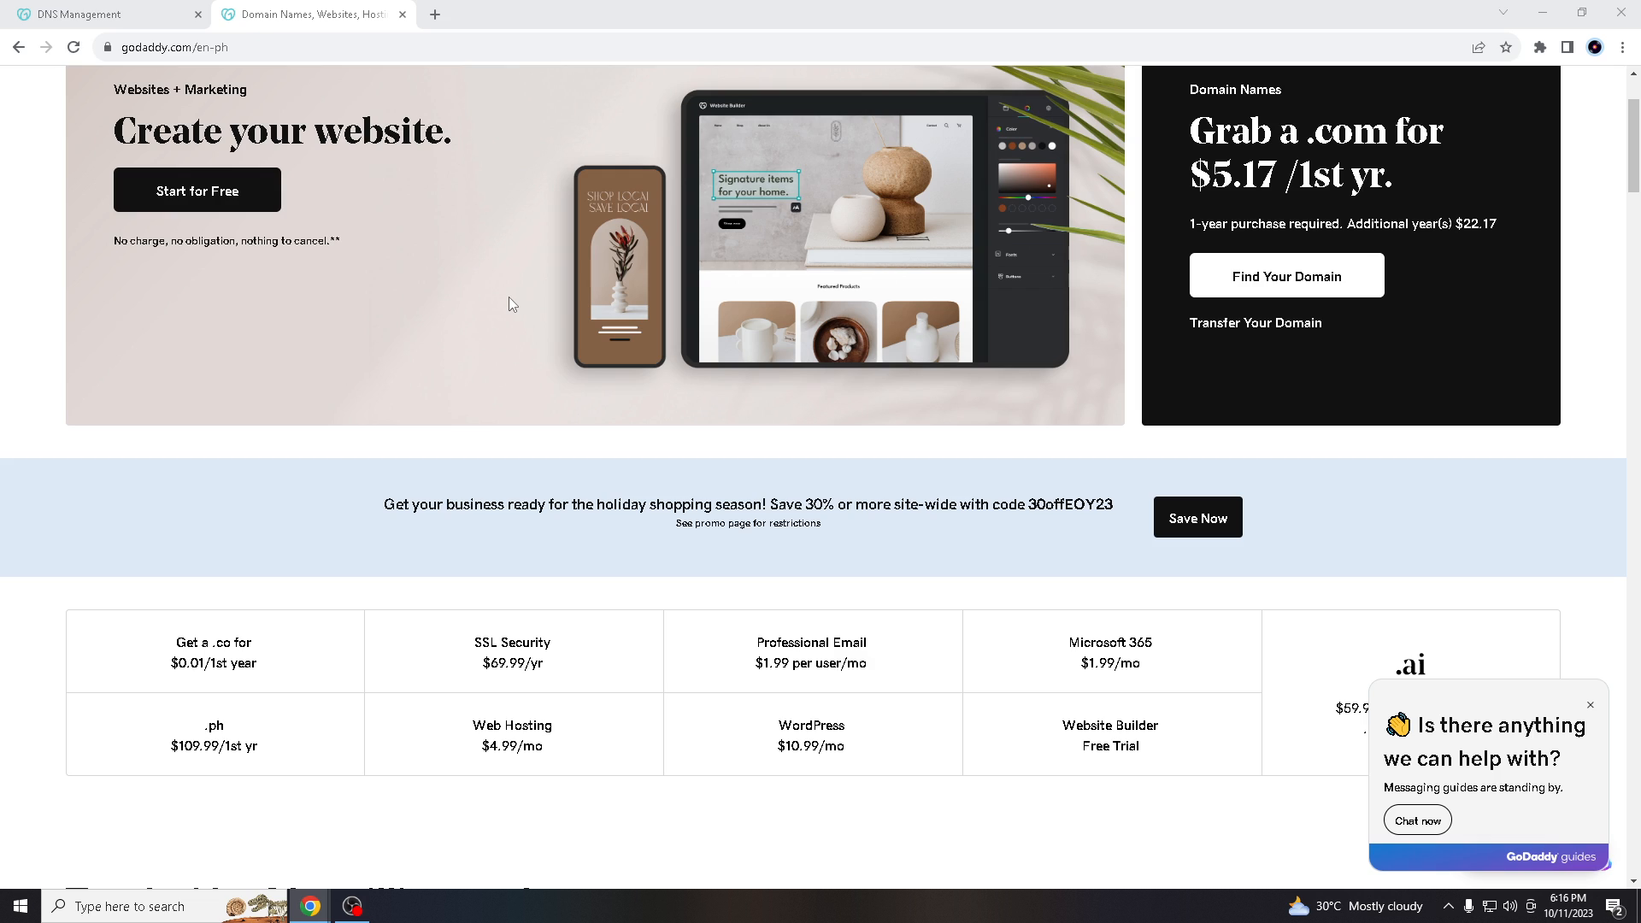
mouse_move(527, 538)
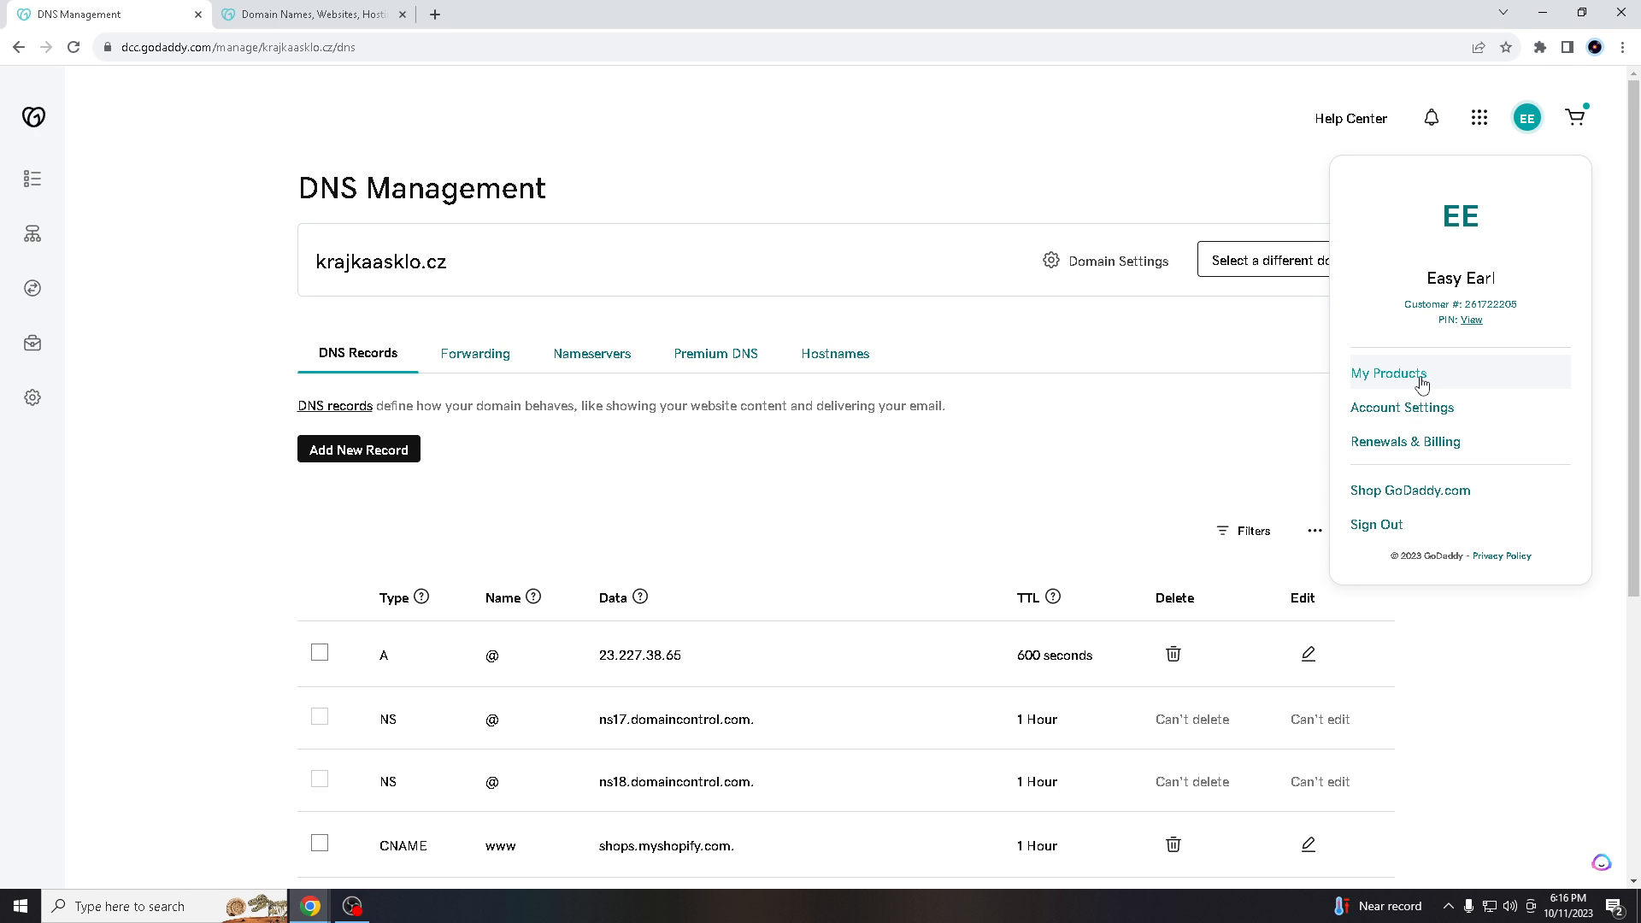
Step: Go to My Products and bring up the DNS settings for krajkaasklo.cz
click(1388, 374)
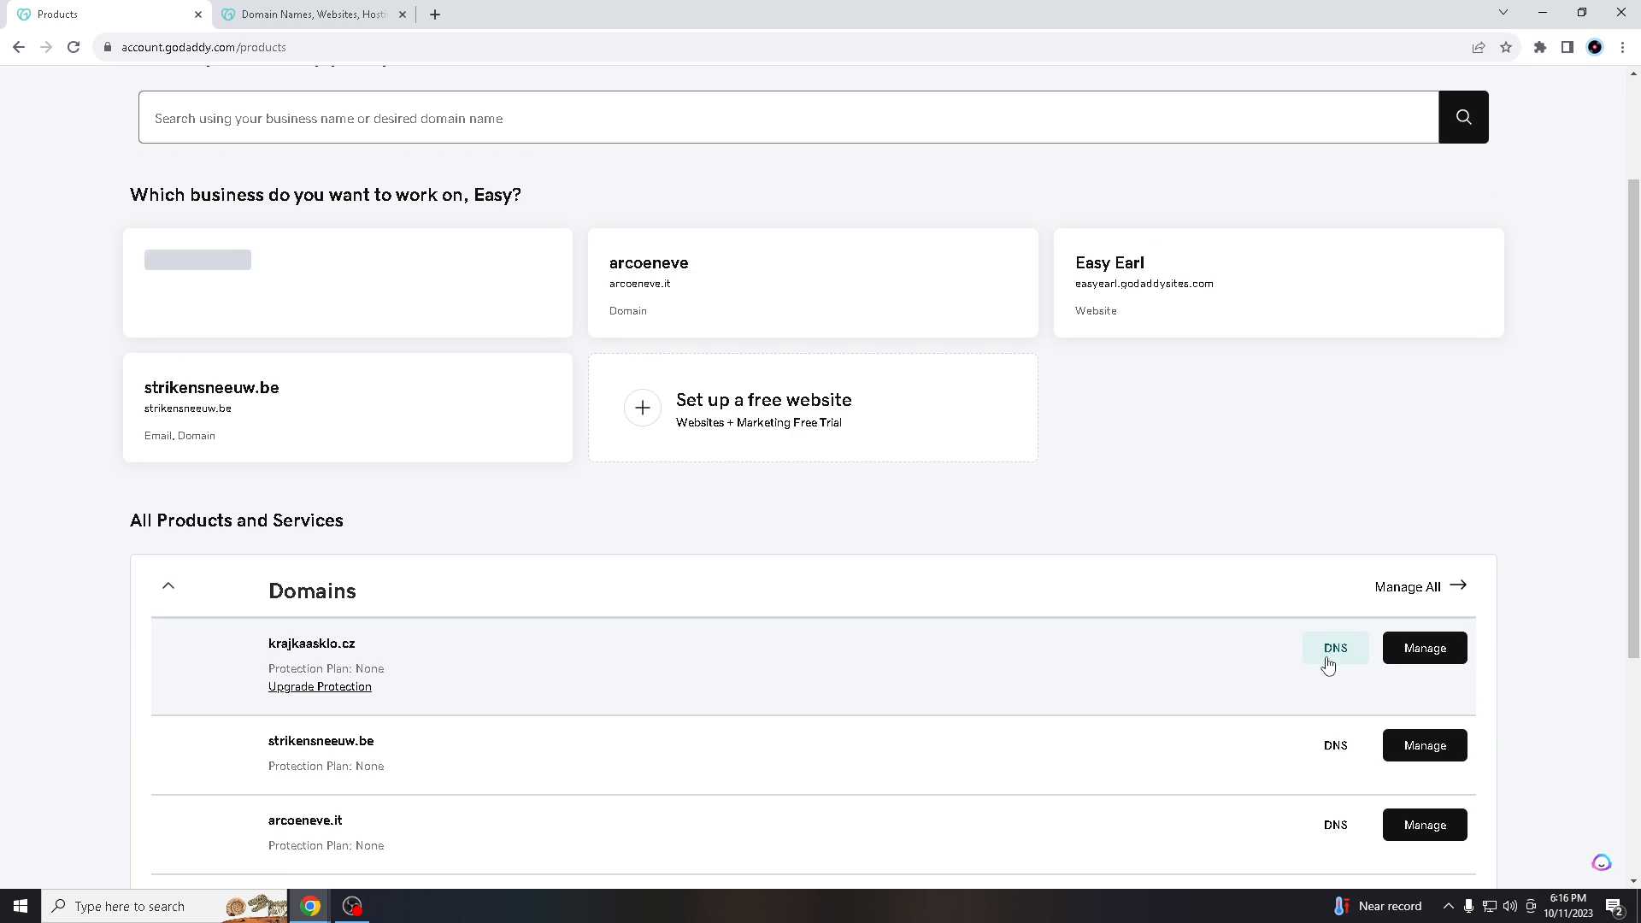
click(1334, 646)
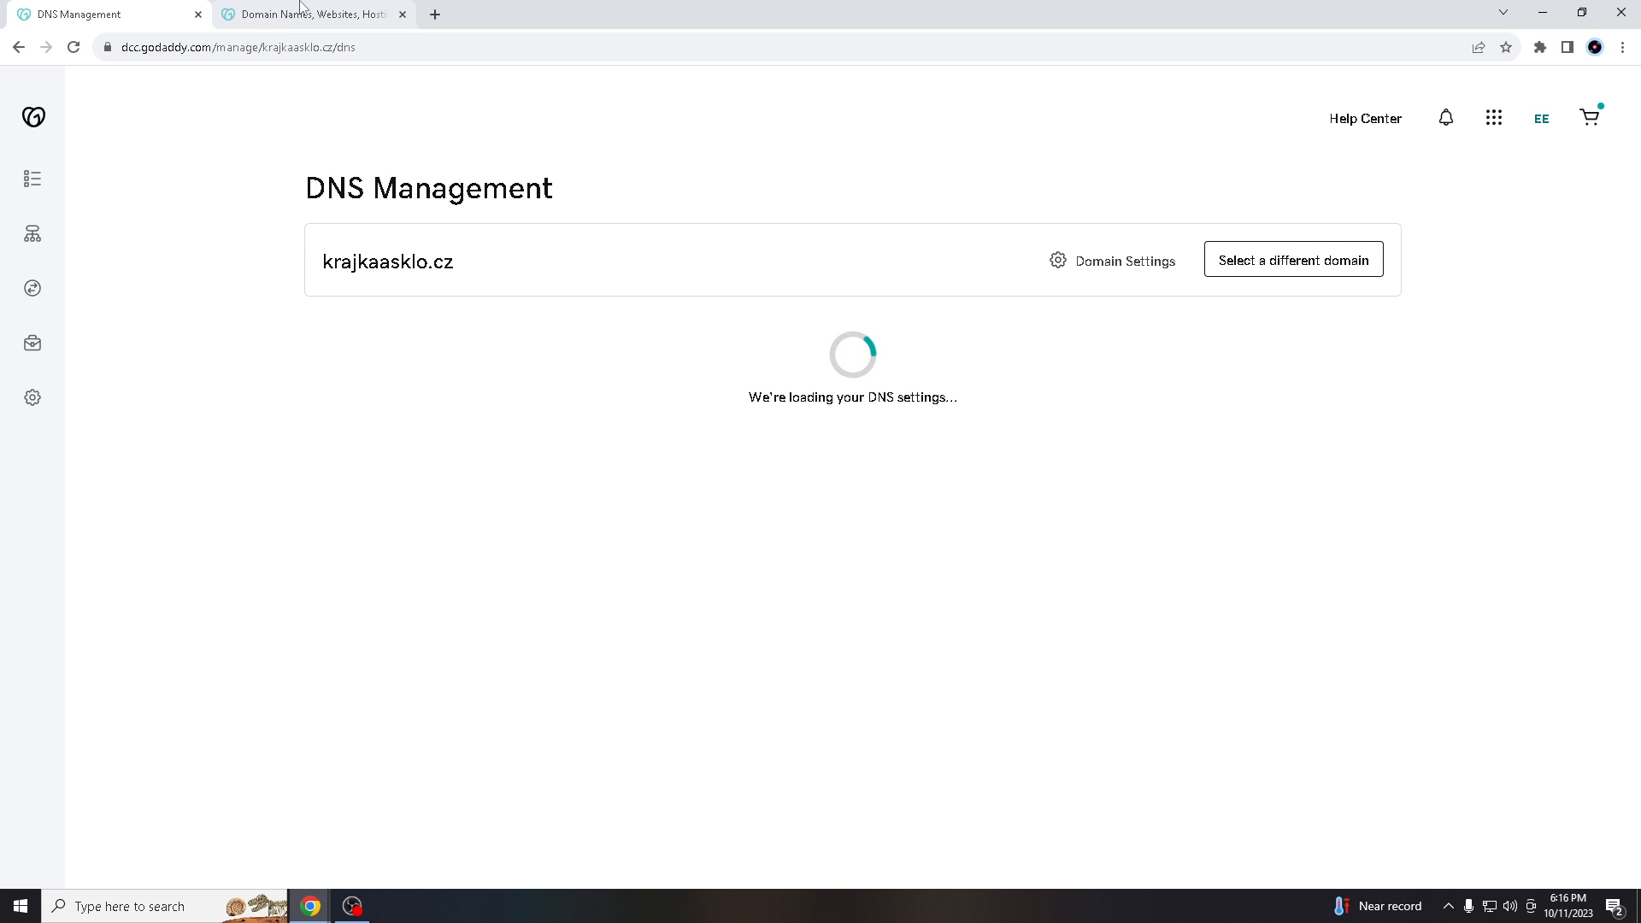
Step: Revisit the homepage, return to DNS Management and scroll to the loaded records with MX entries
click(311, 14)
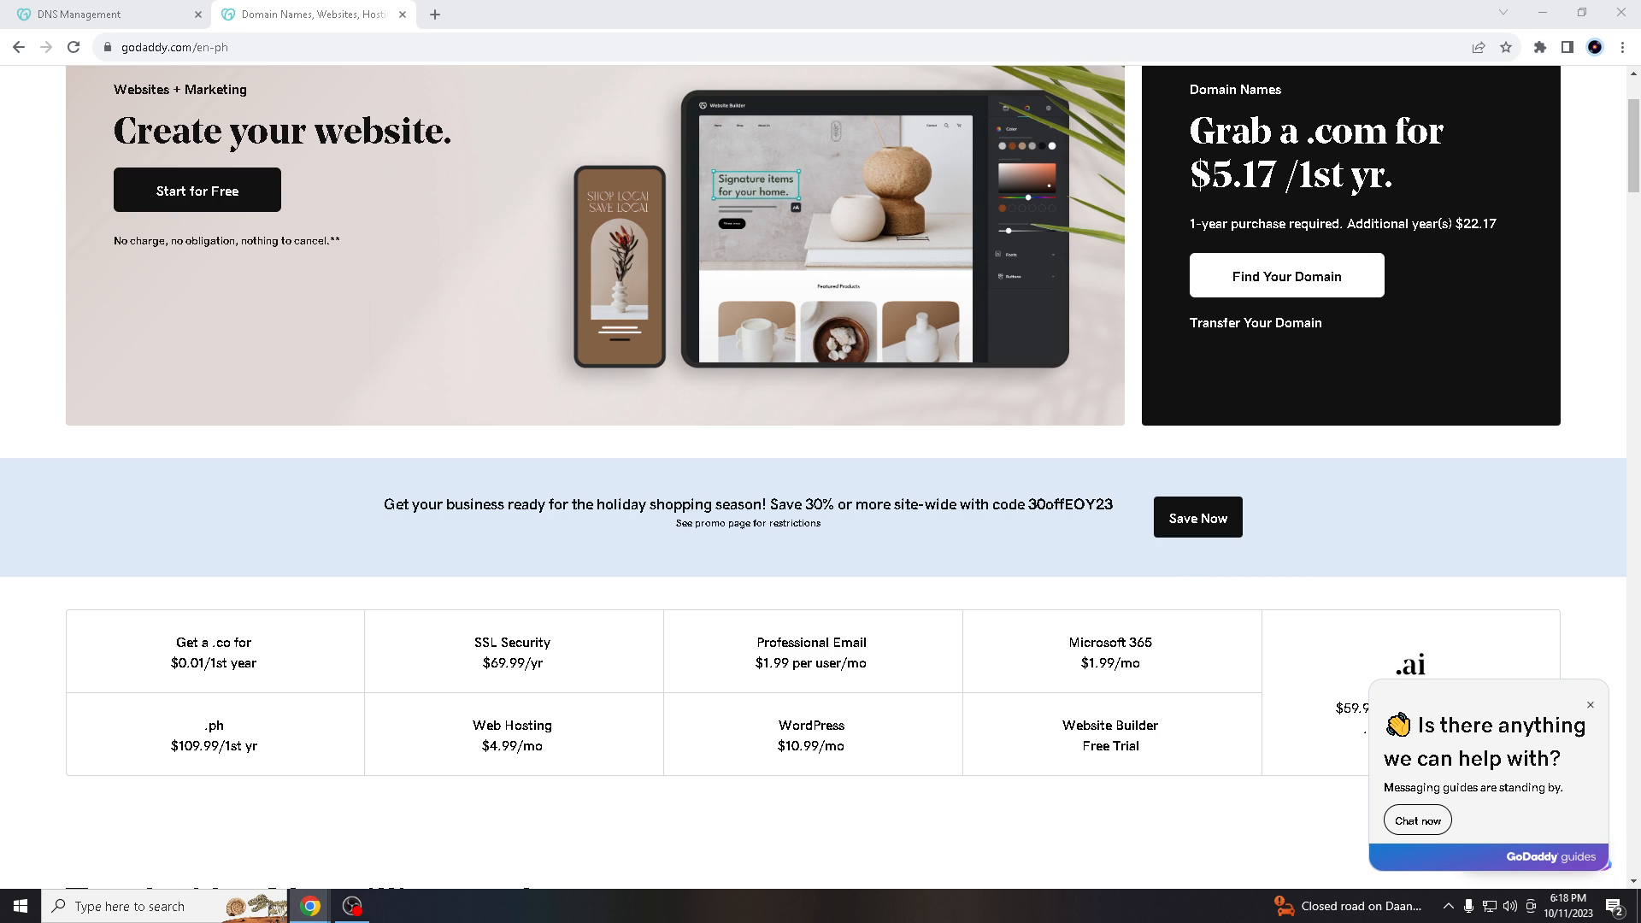
click(99, 14)
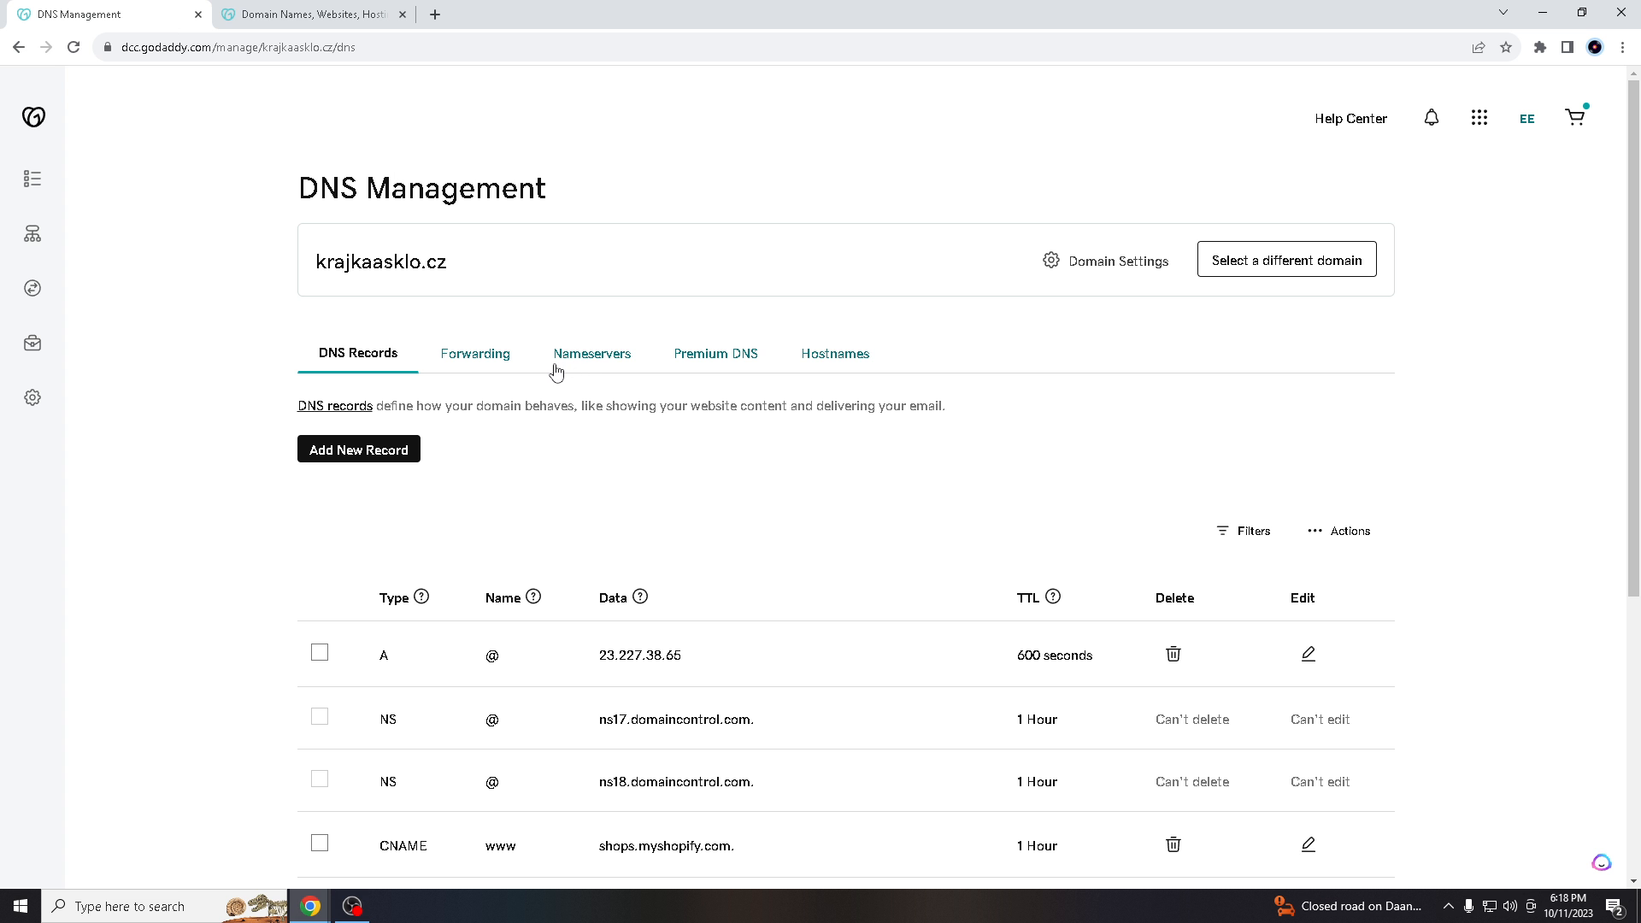
scroll(down, 3)
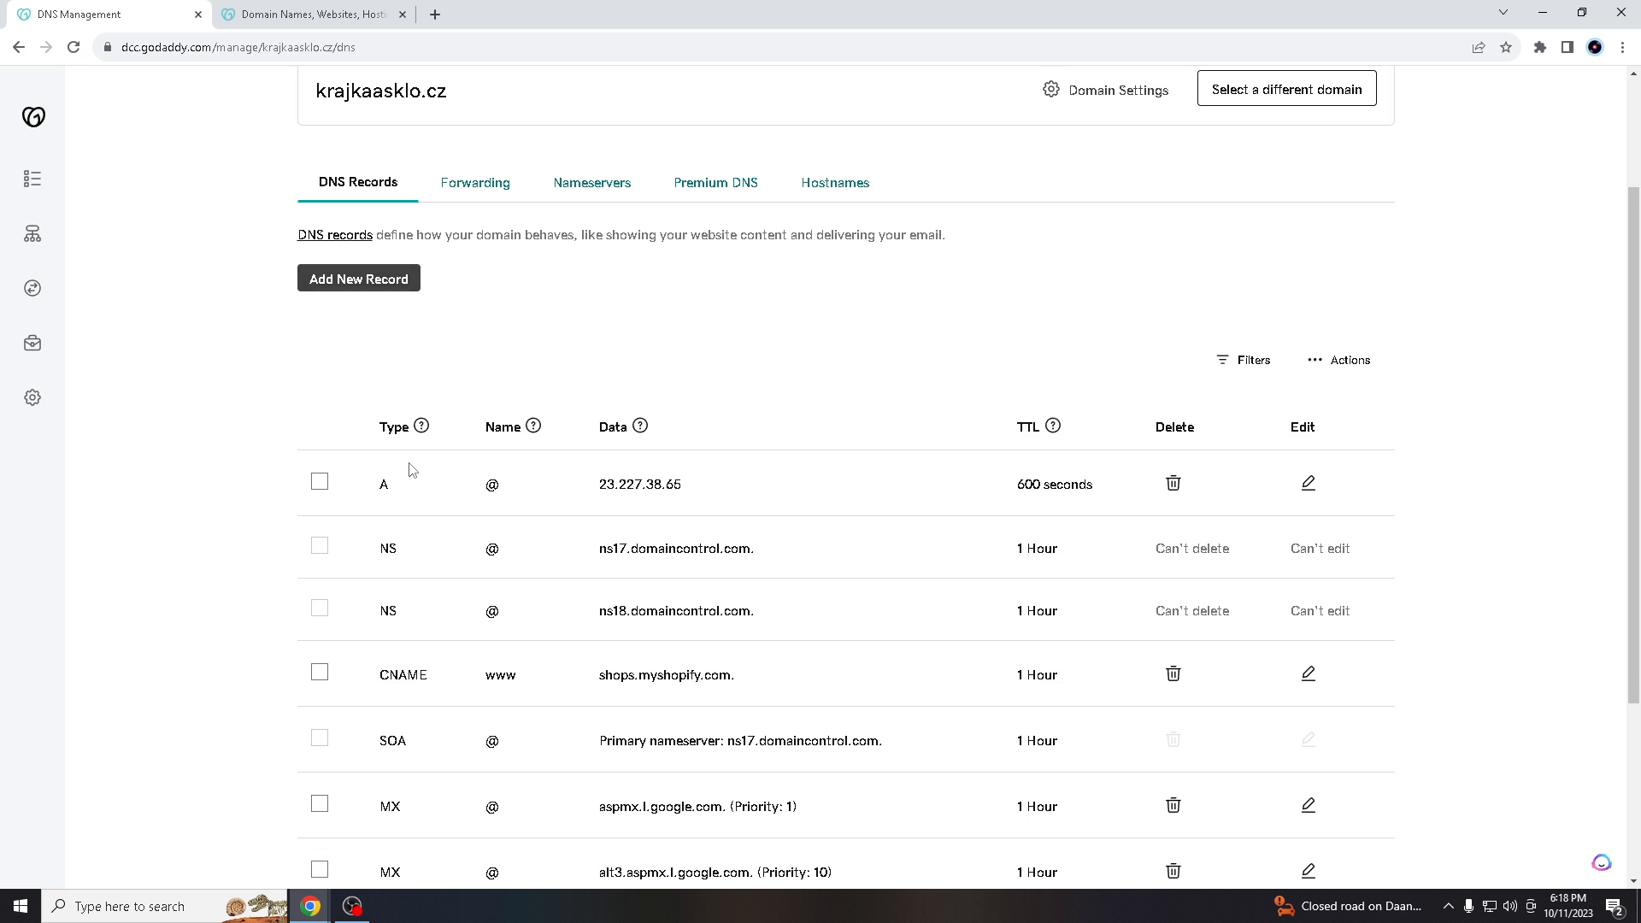
Step: Begin a new empty DNS record and view the available record types
click(357, 277)
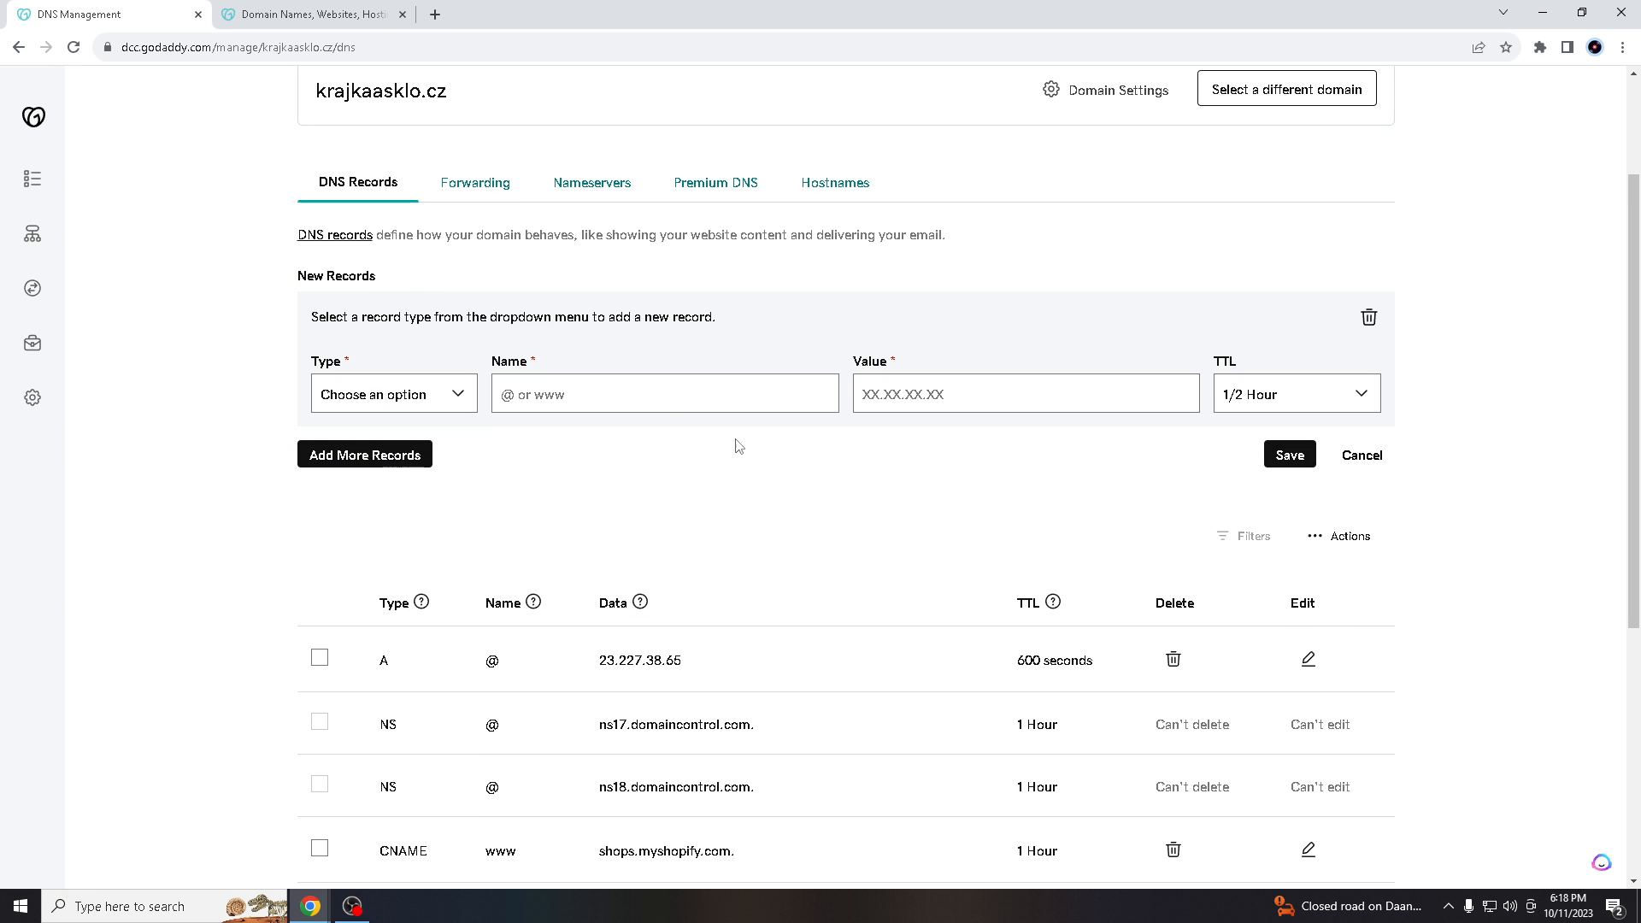
click(394, 393)
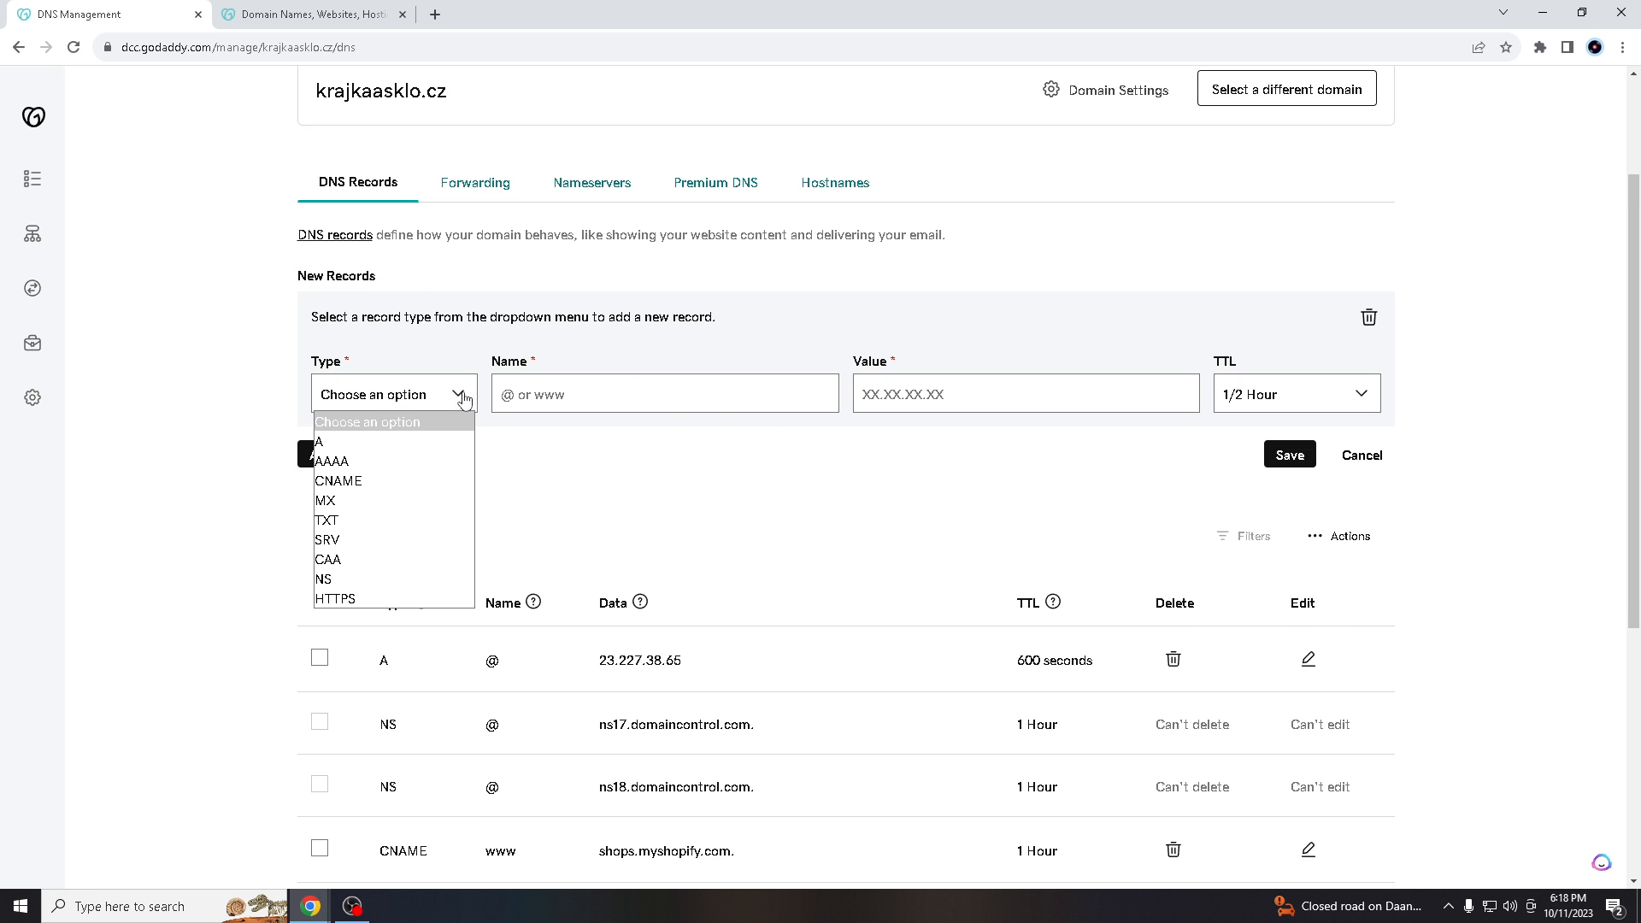
mouse_move(337, 480)
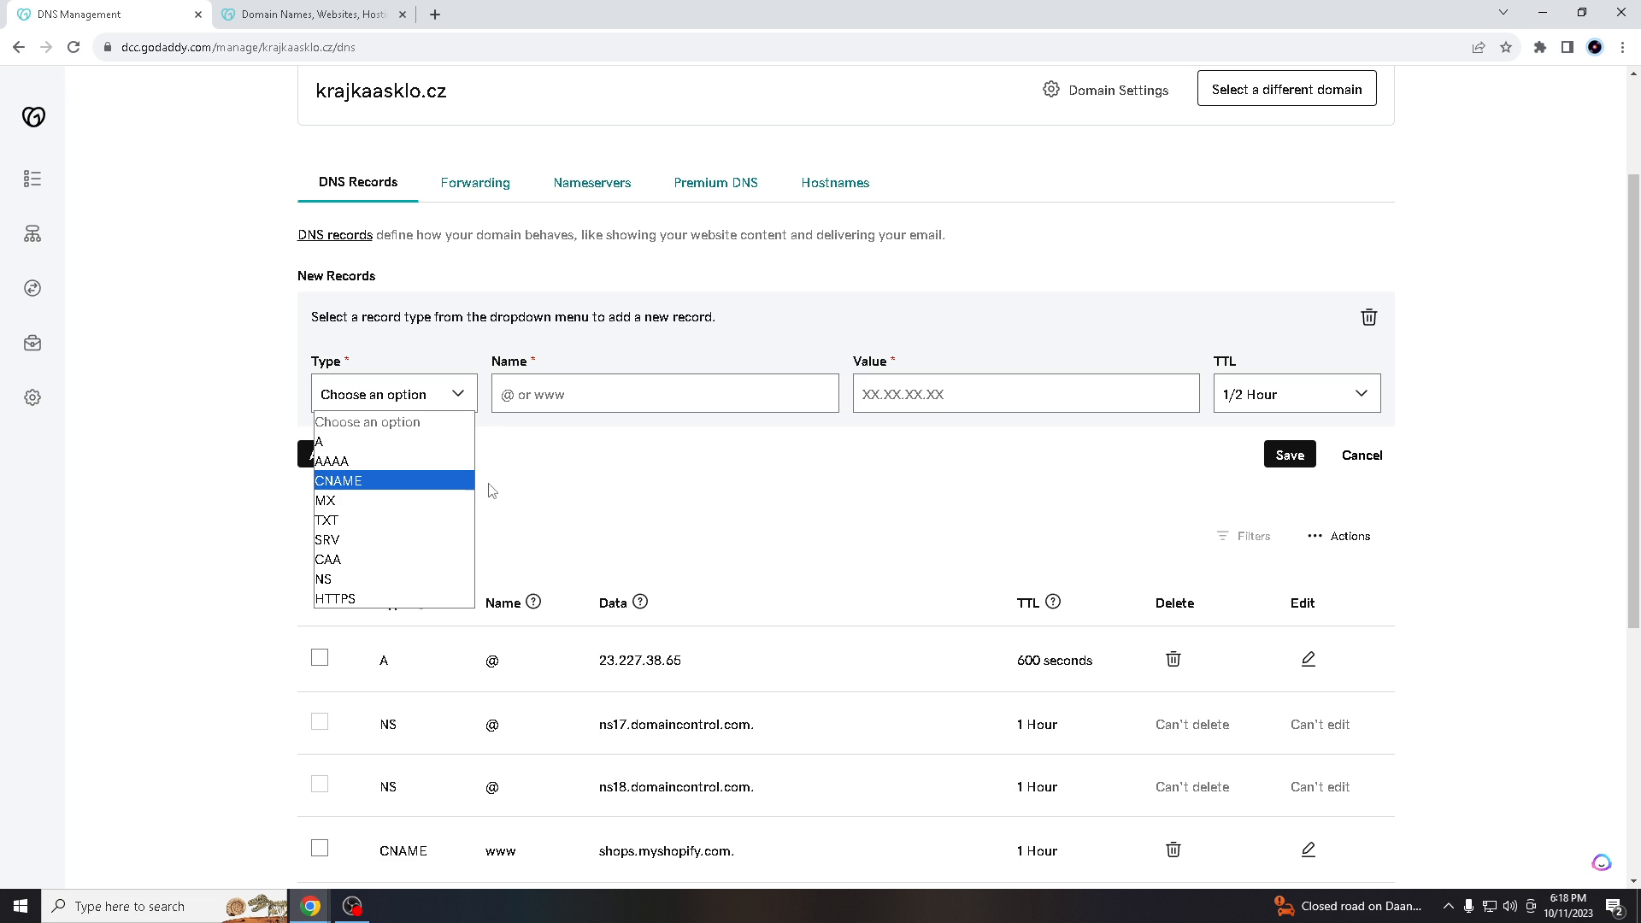
mouse_move(601, 473)
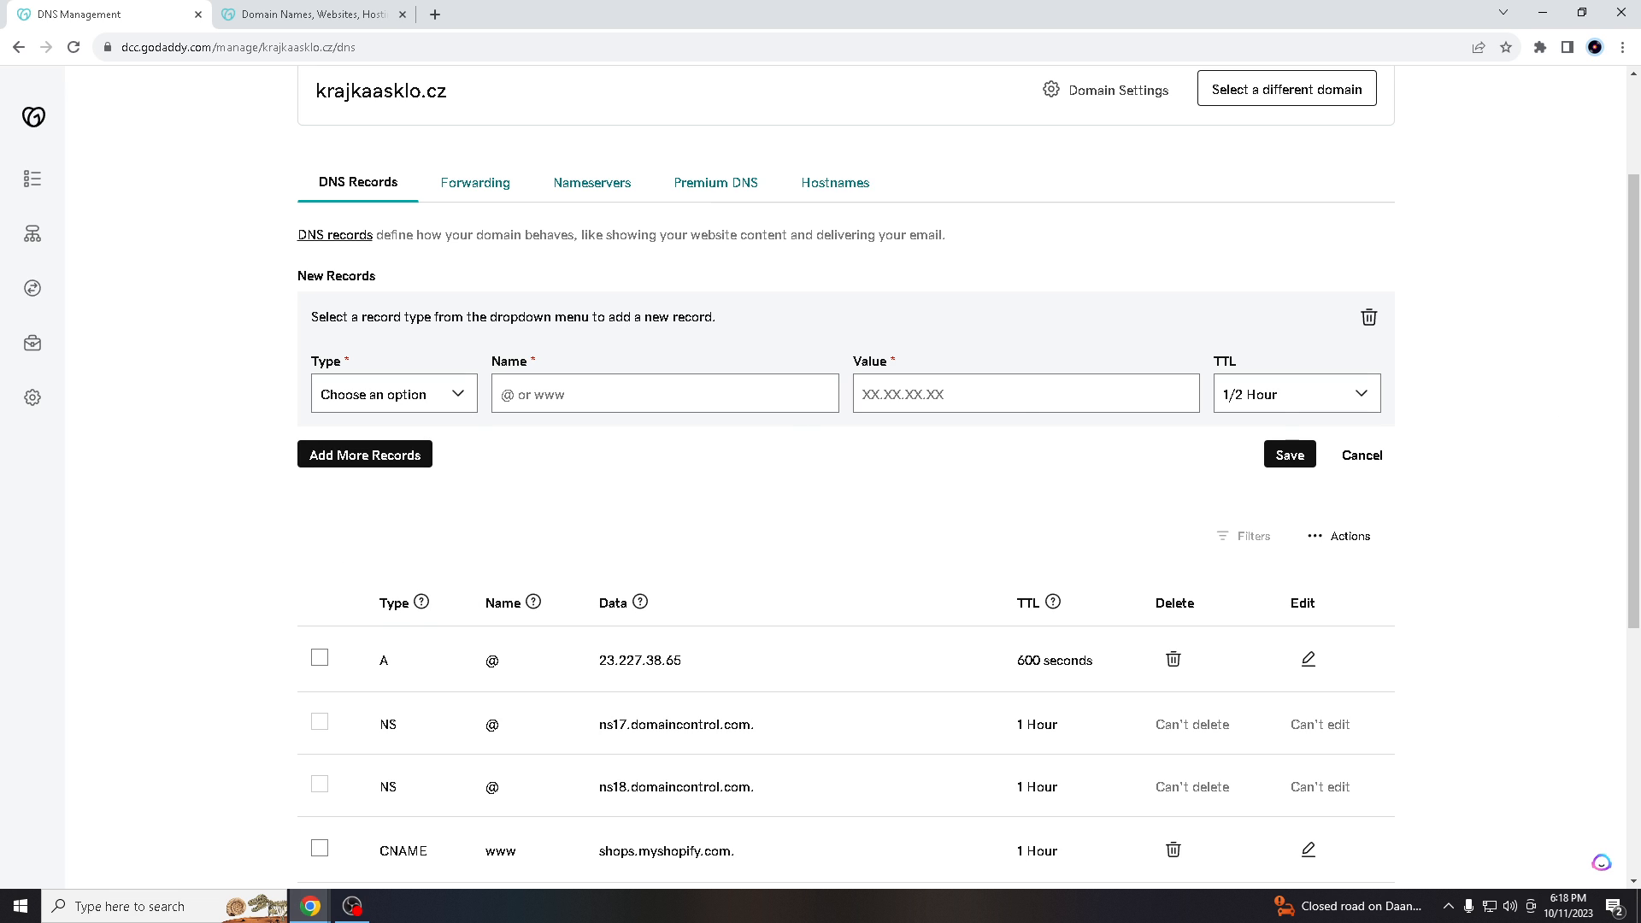
mouse_move(800, 537)
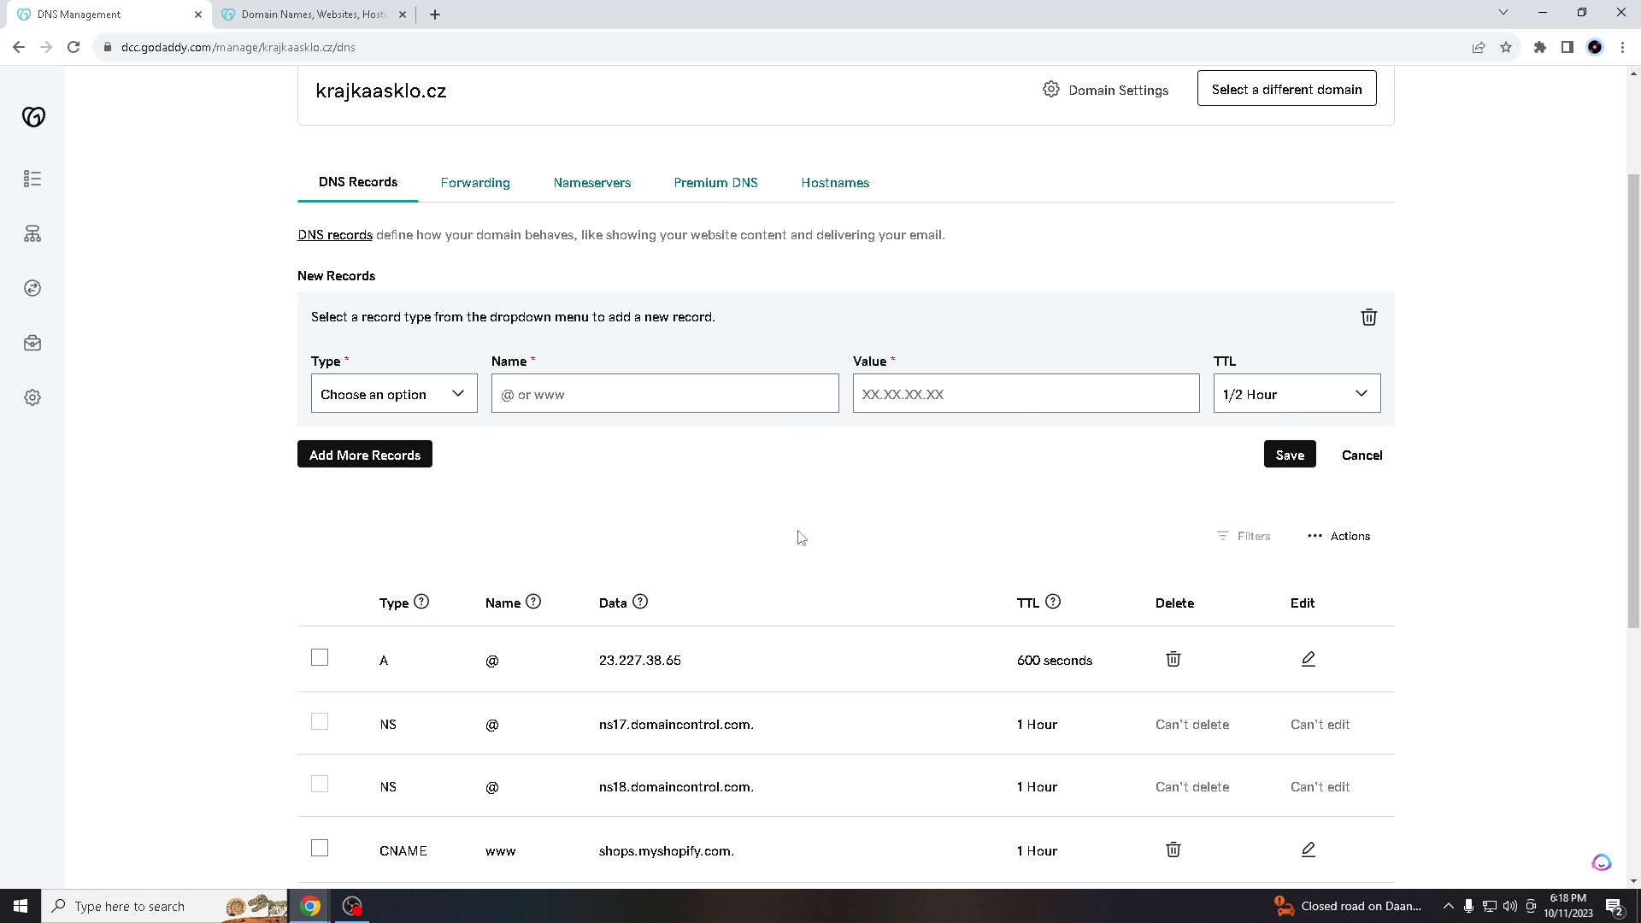